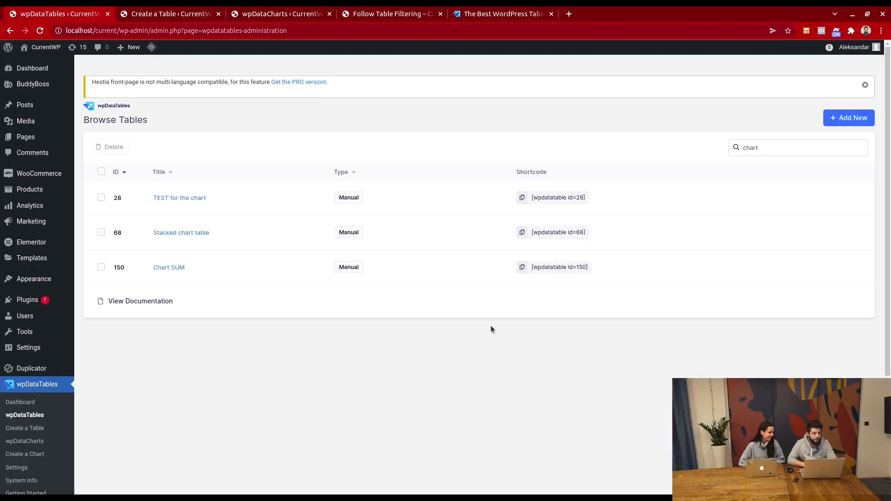
mouse_move(385, 156)
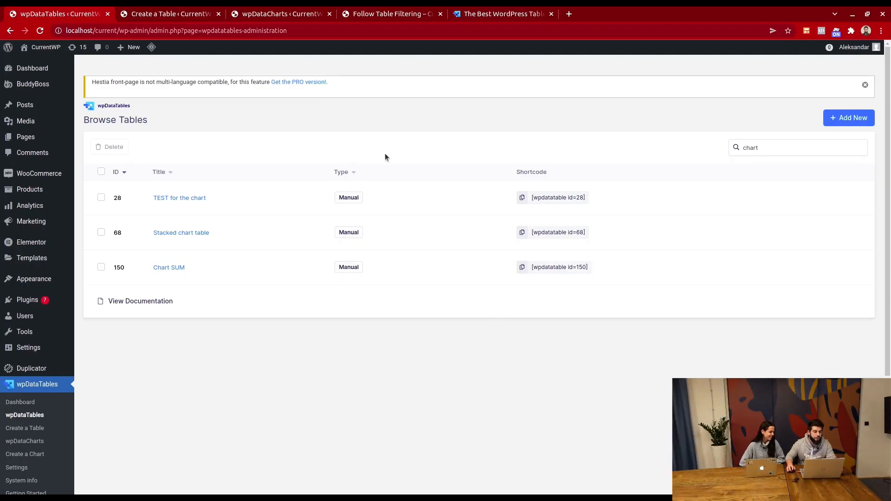
mouse_move(183, 21)
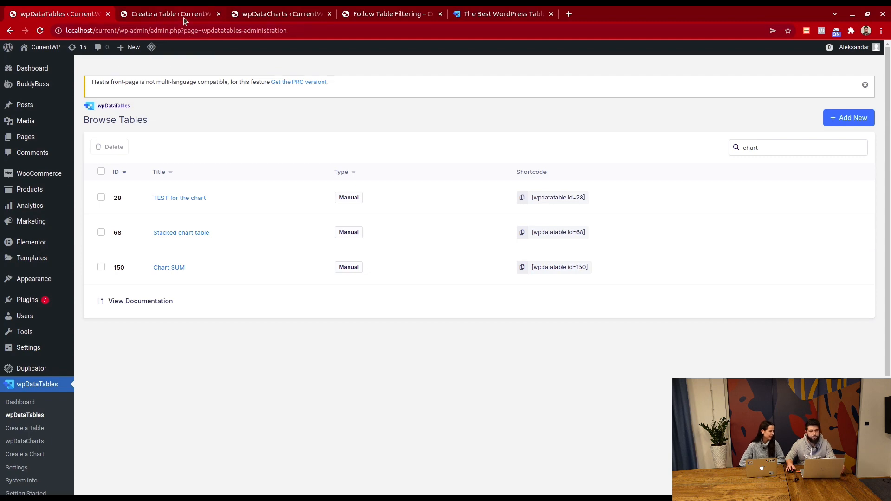
- Review the Revenue vs Expenses table preview listing seven products with revenue and expenses
left_click(167, 14)
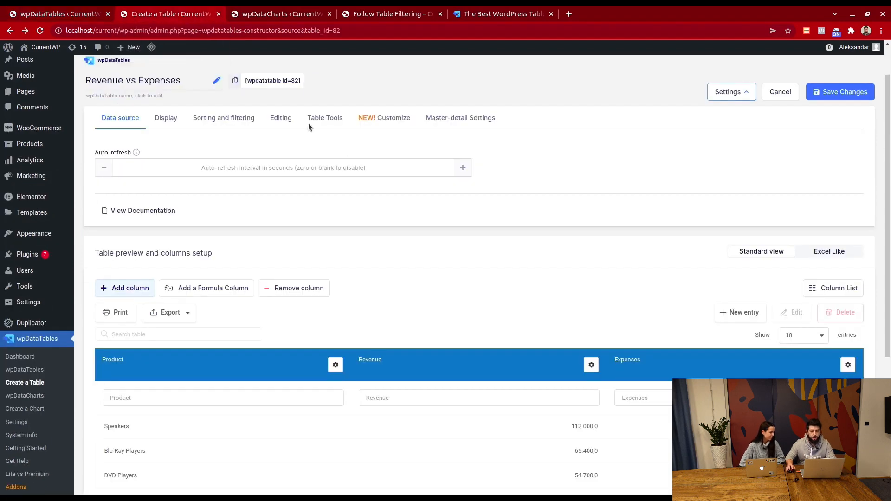
scroll("down", 3)
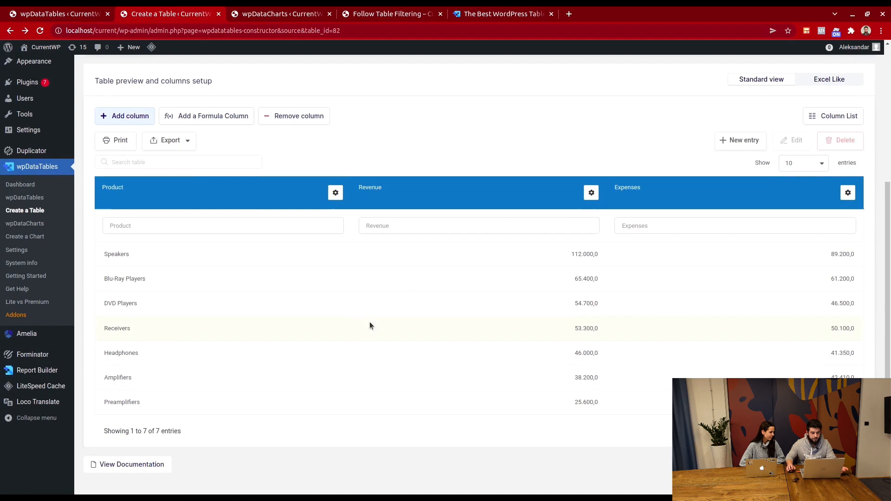
scroll("up", 3)
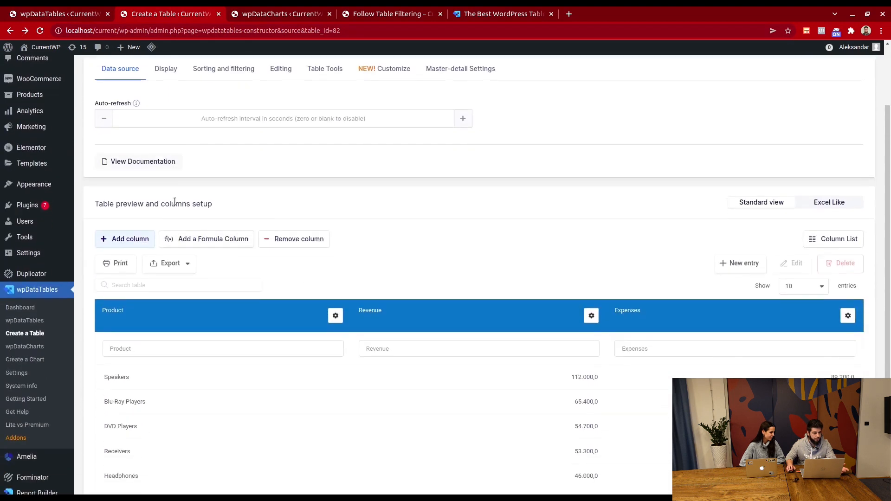
scroll("down", 3)
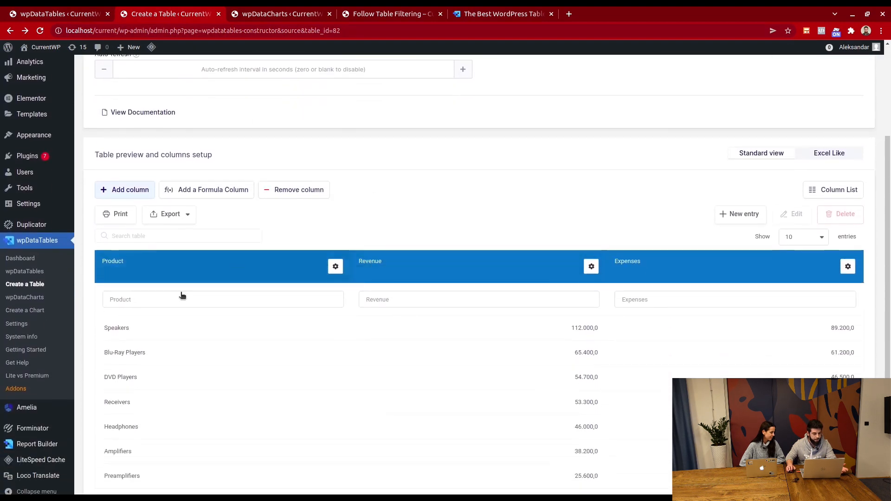
mouse_move(510, 274)
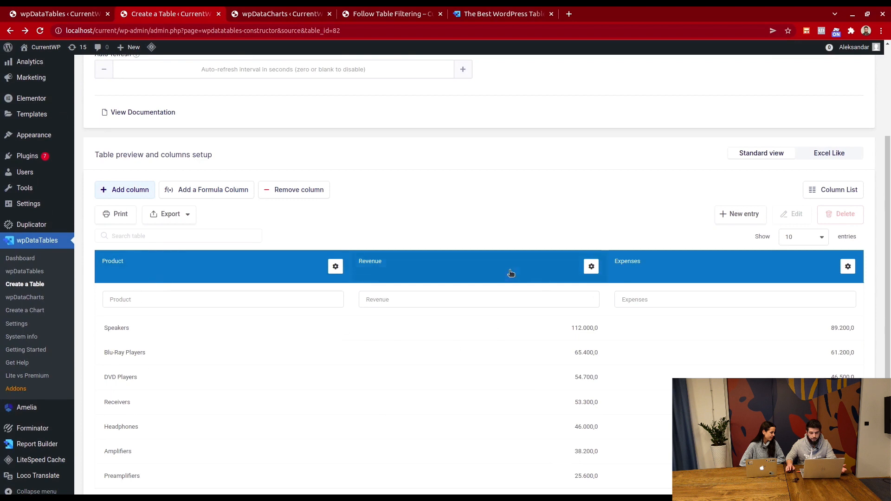
mouse_move(288, 13)
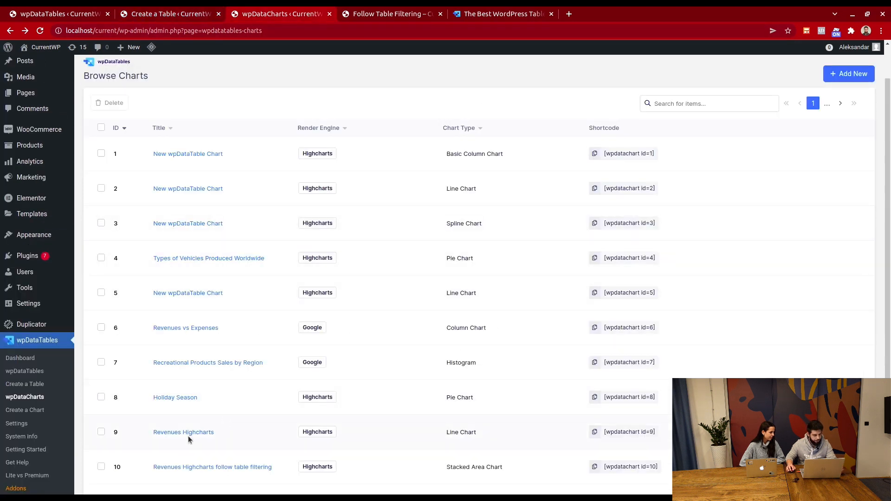
- Open Revenues Highcharts in the chart wizard, showing data source Revenue vs Expenses (id: 82)
left_click(183, 432)
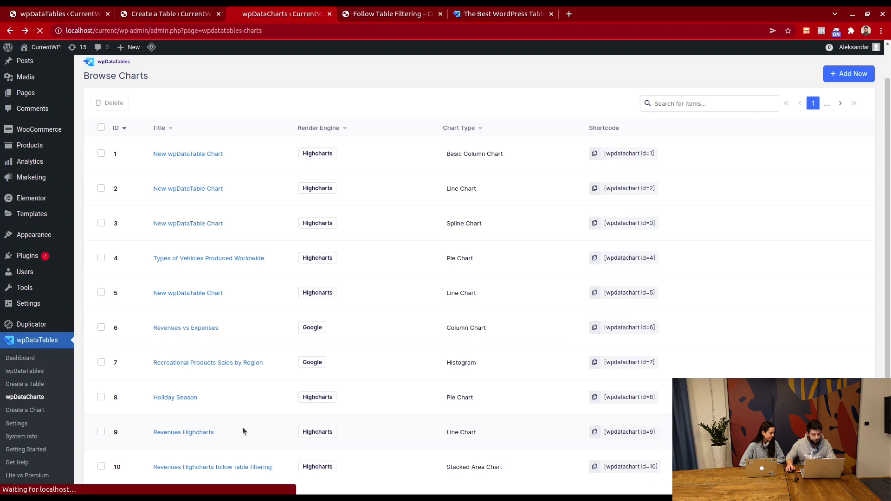
left_click(182, 432)
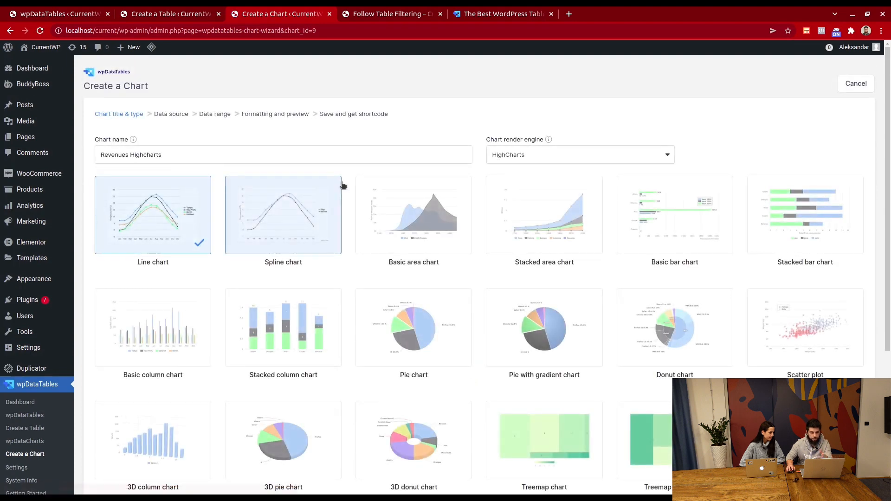
mouse_move(490, 165)
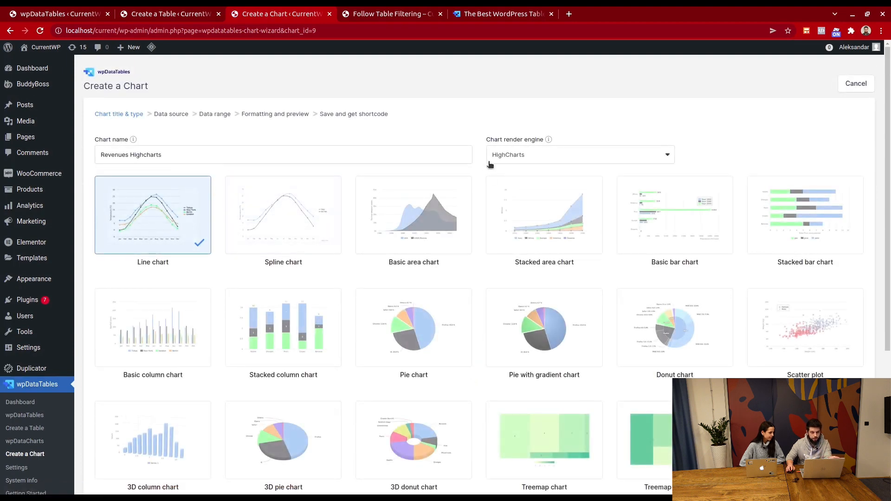
scroll("down", 3)
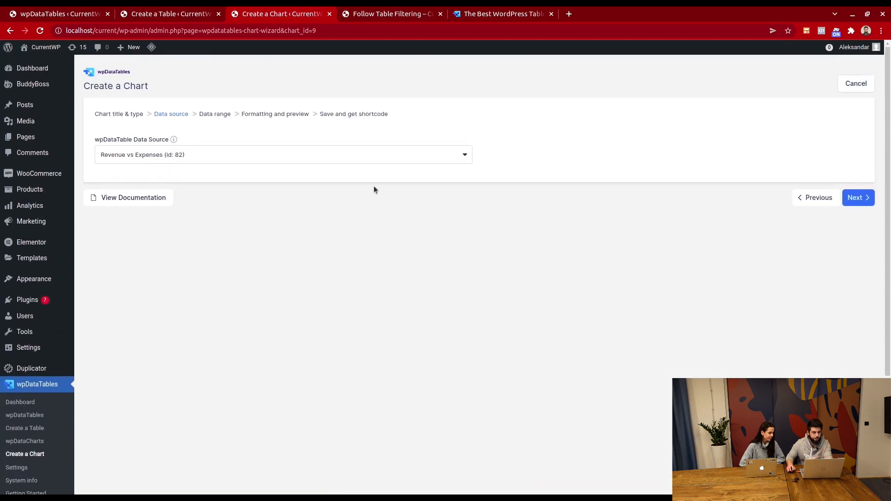
mouse_move(858, 198)
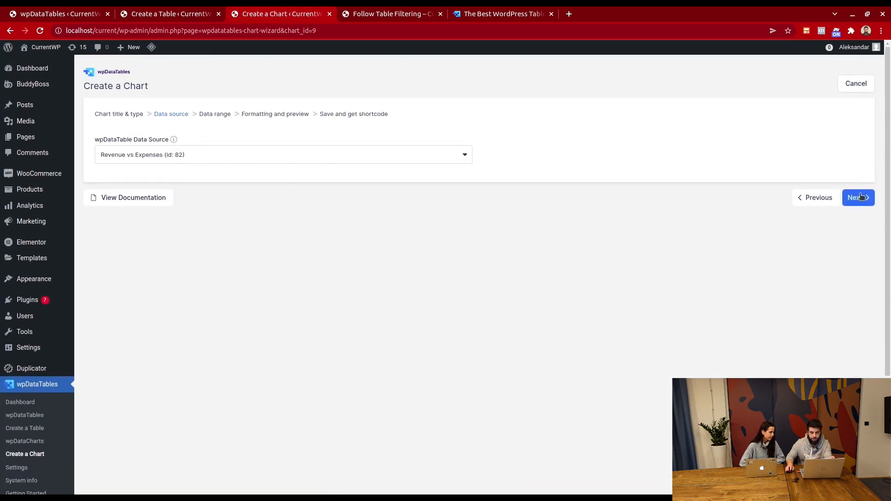
- Enable Follow table filtering in the chart's data range and proceed to formatting preview
left_click(856, 197)
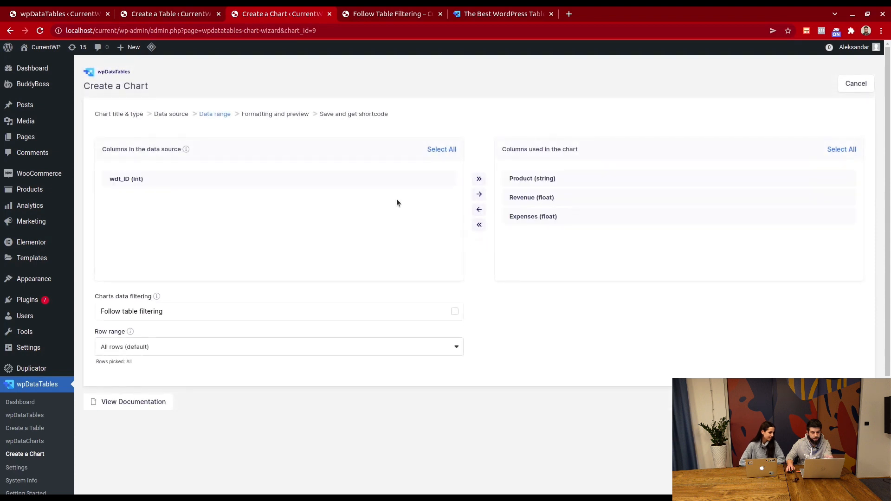
mouse_move(545, 215)
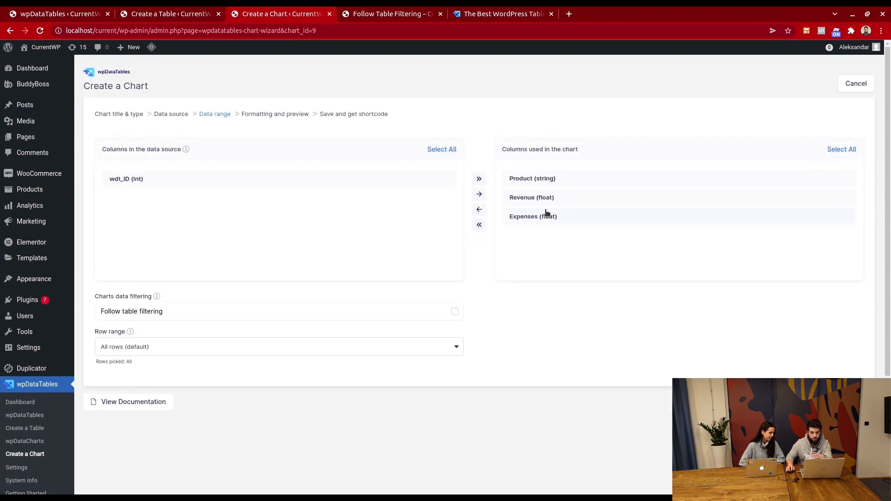
mouse_move(309, 312)
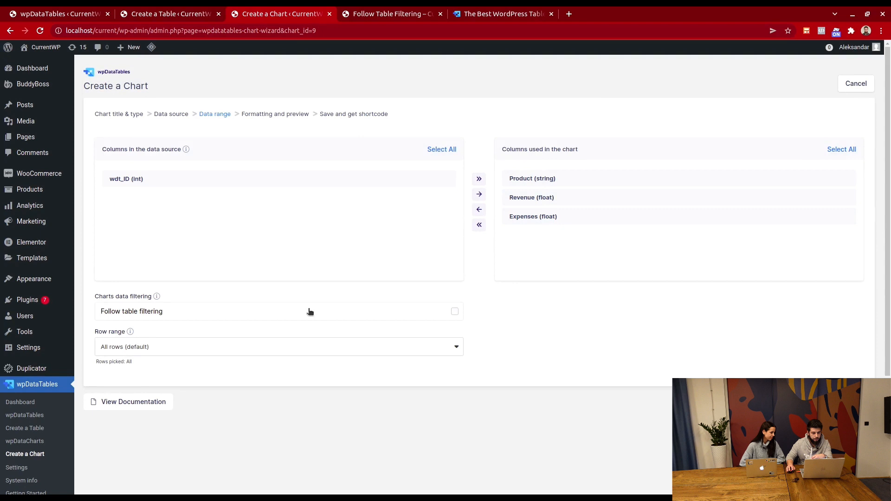
left_click(455, 311)
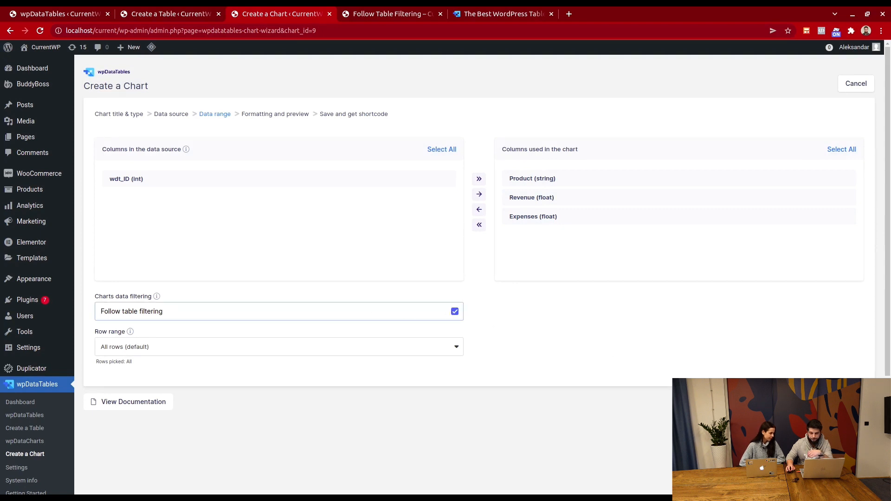
left_click(274, 114)
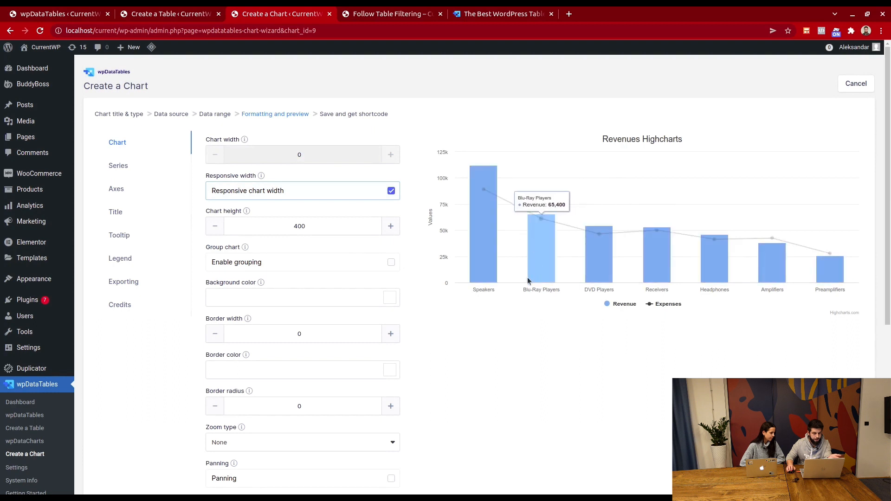
mouse_move(494, 256)
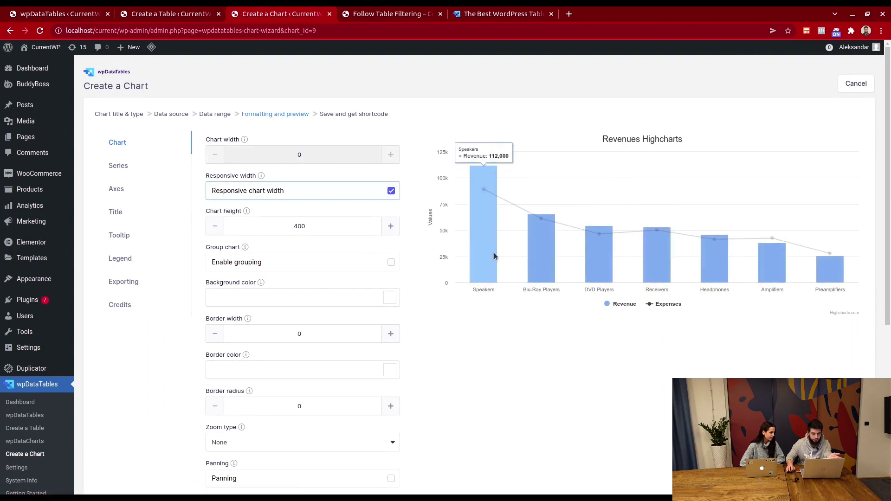
mouse_move(540, 220)
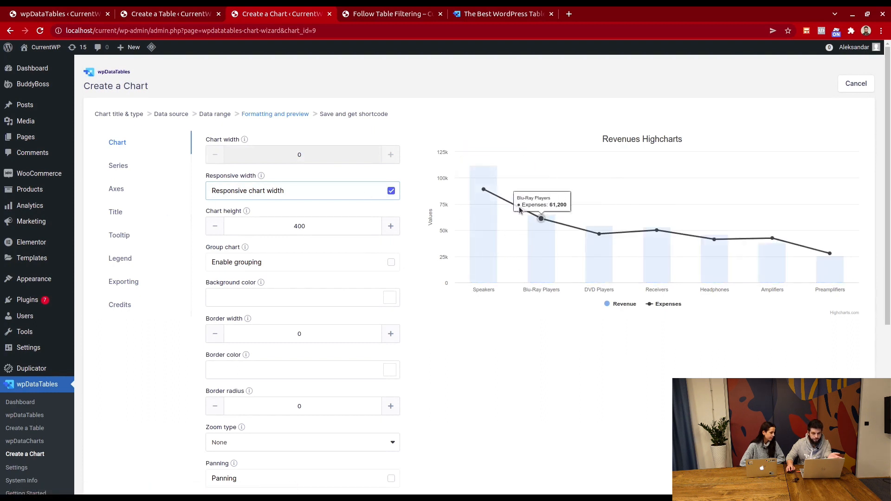
mouse_move(484, 262)
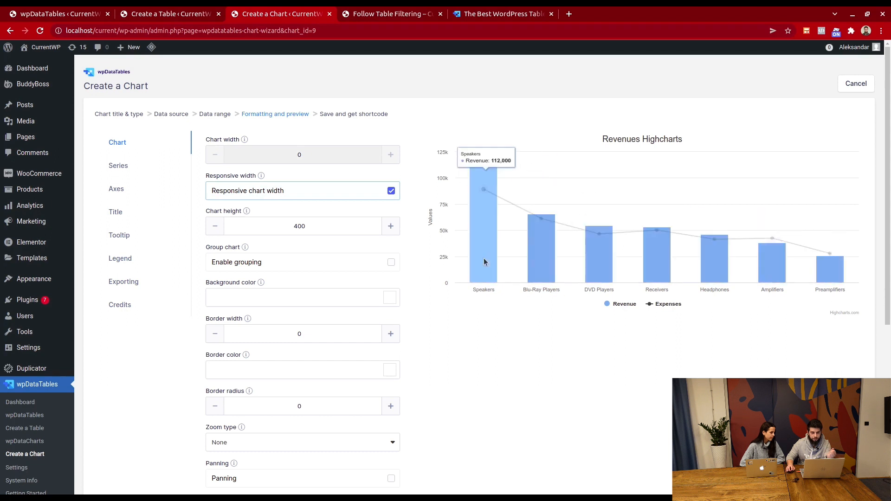
mouse_move(174, 194)
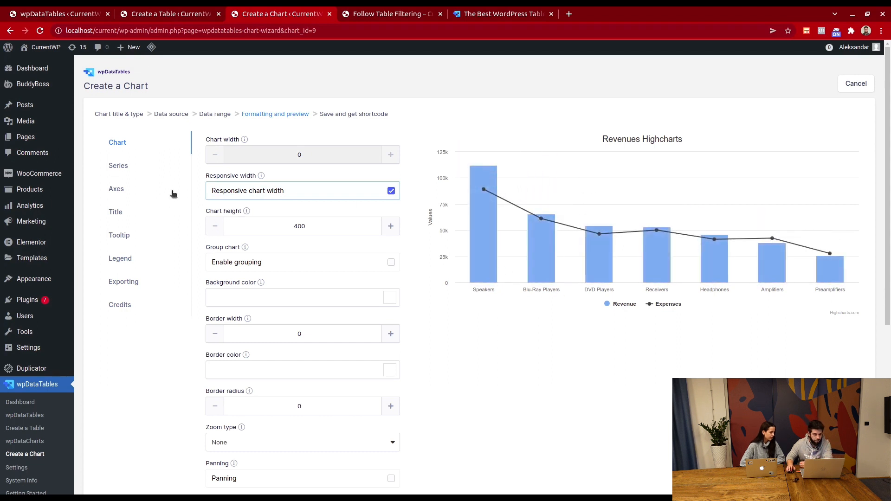
- Save the chart as [wpdatachart id=9] and view the Follow Table Filtering page
left_click(118, 165)
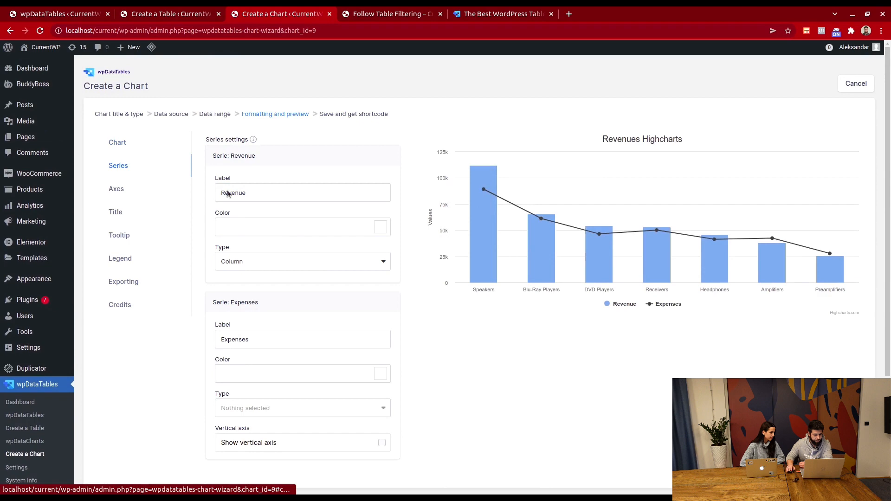
scroll("down", 3)
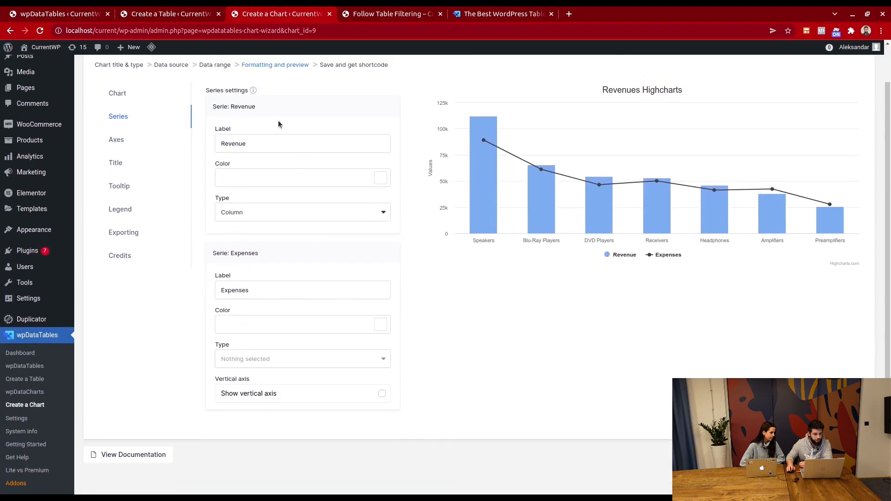
mouse_move(250, 220)
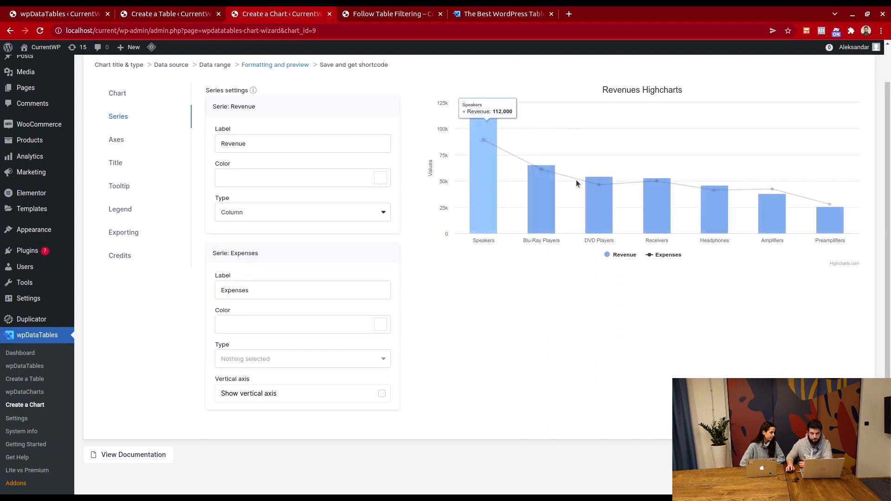
scroll("up", 3)
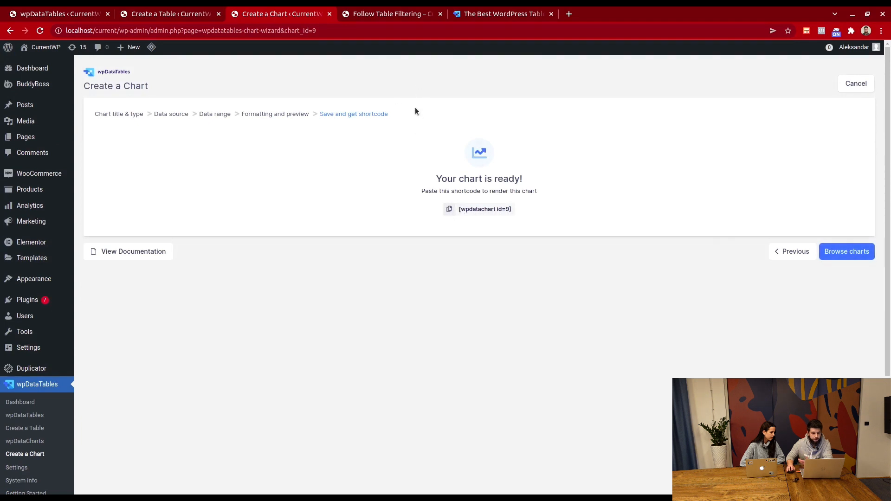
left_click(389, 13)
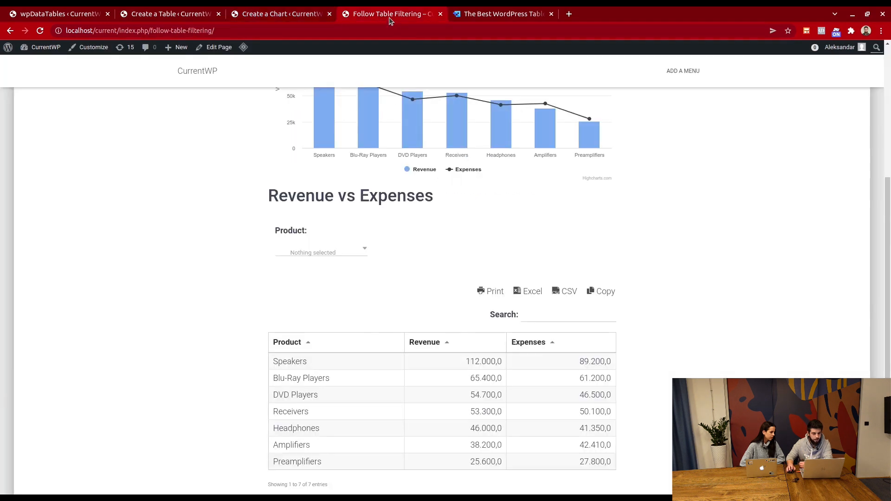
scroll("up", 3)
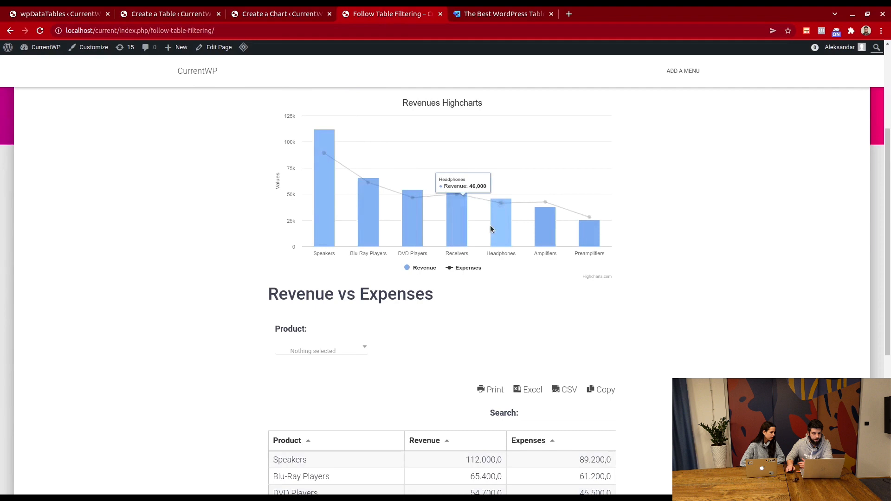
scroll("down", 3)
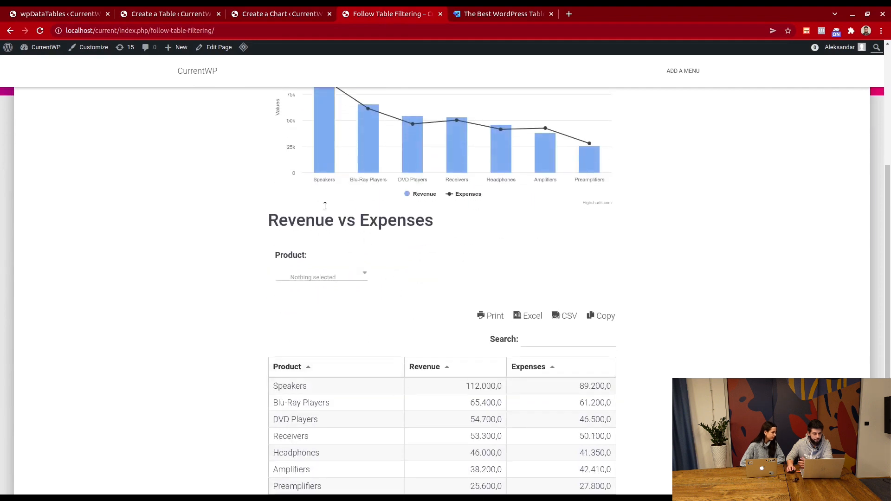
left_click(321, 276)
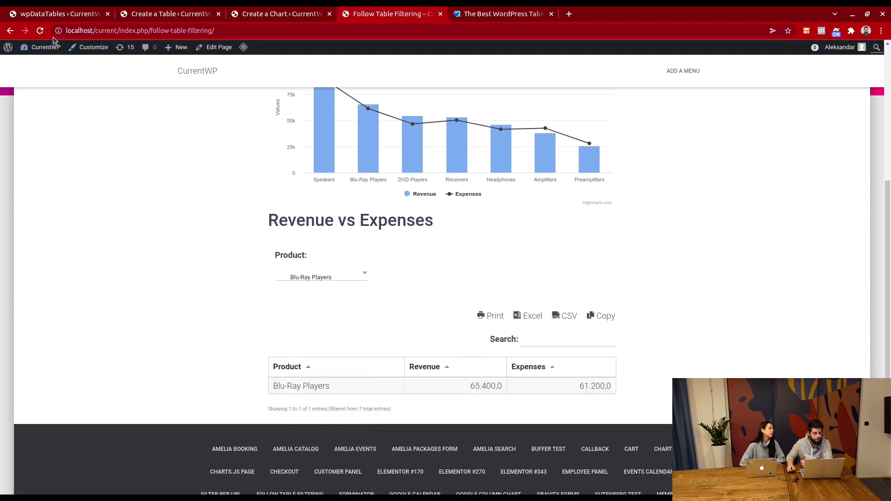
left_click(39, 30)
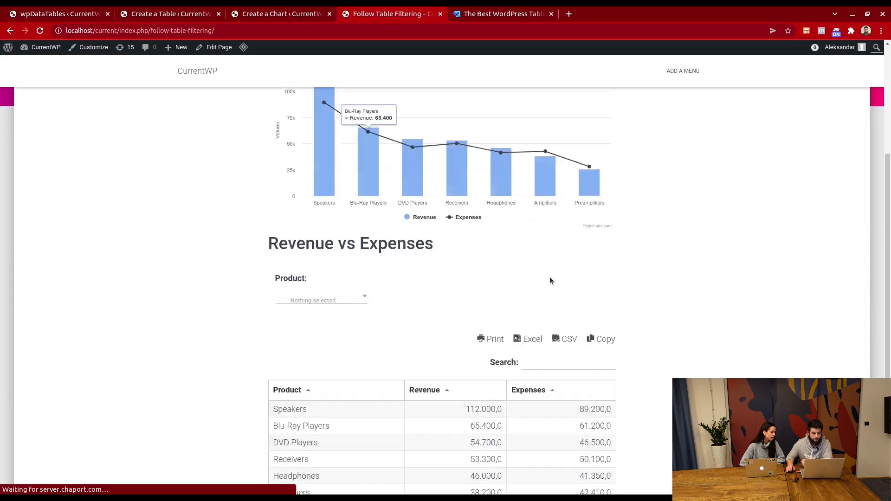
scroll("down", 3)
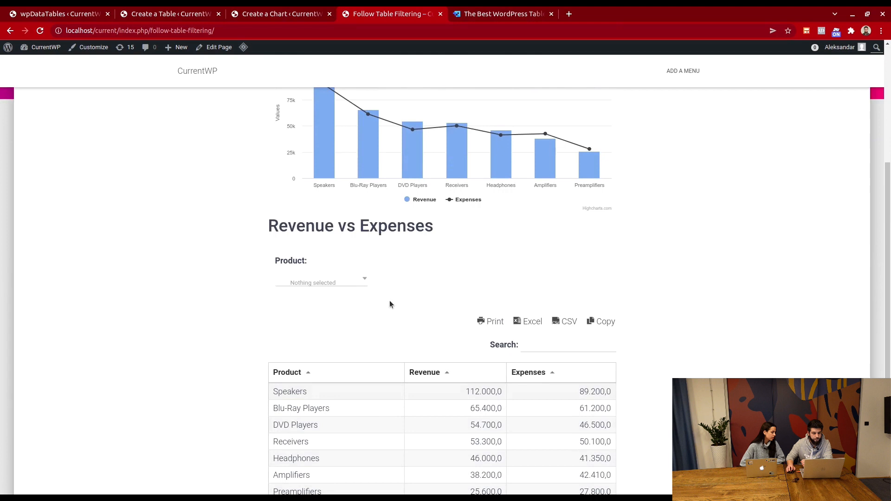
- Filter Product to DVD Players, Headphones and Preamplifiers so chart and table show three products
left_click(320, 283)
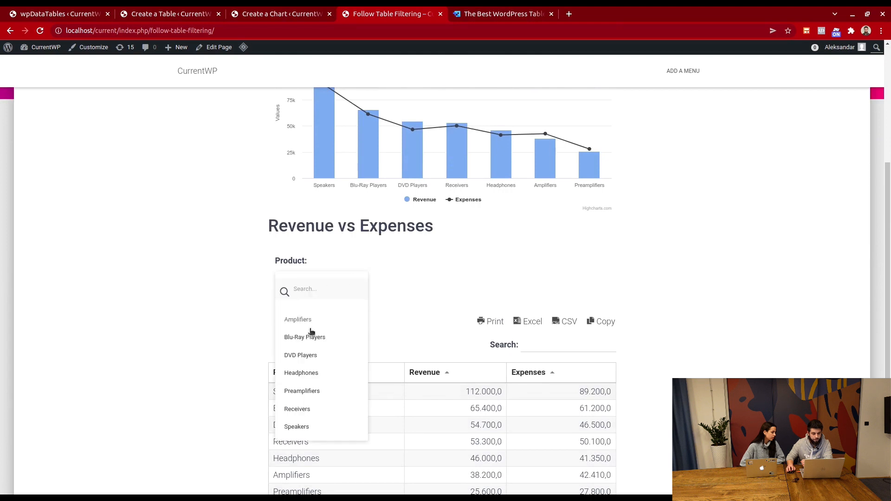
left_click(301, 355)
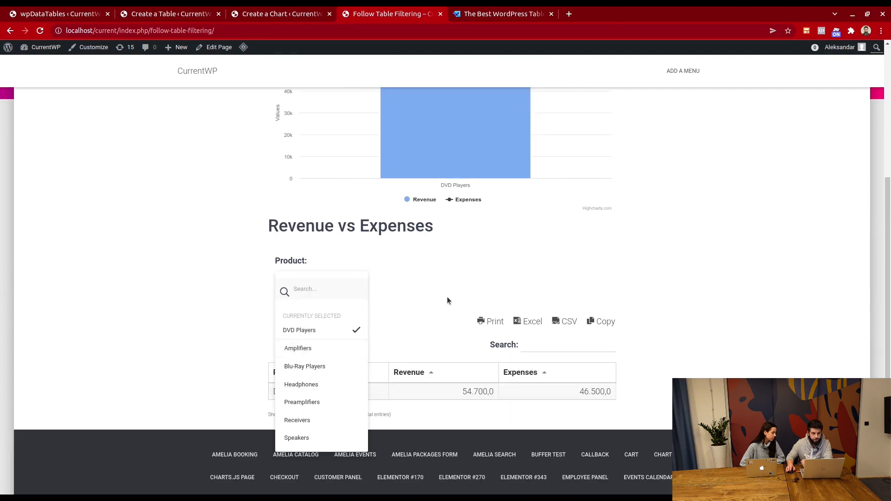
scroll("up", 3)
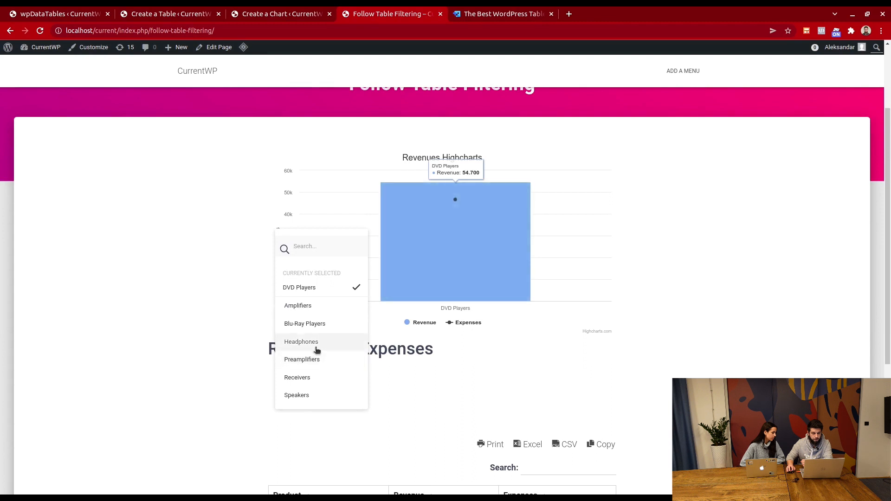
left_click(301, 342)
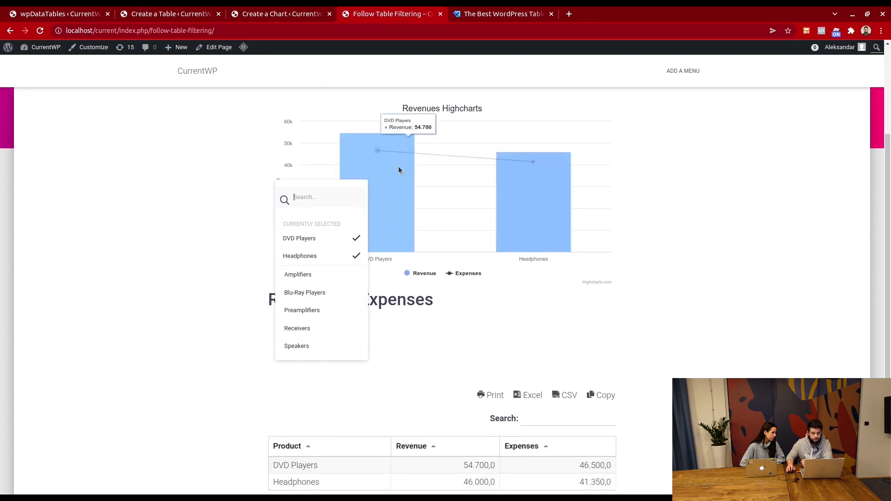
left_click(302, 309)
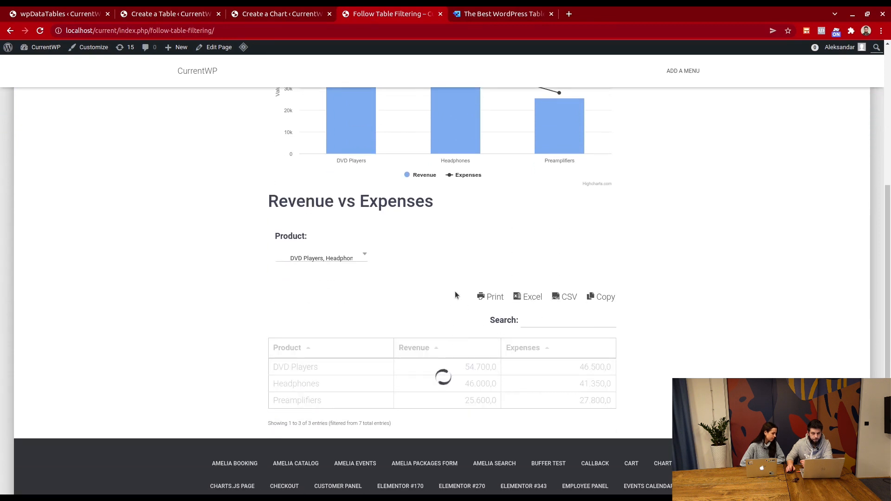
scroll("up", 3)
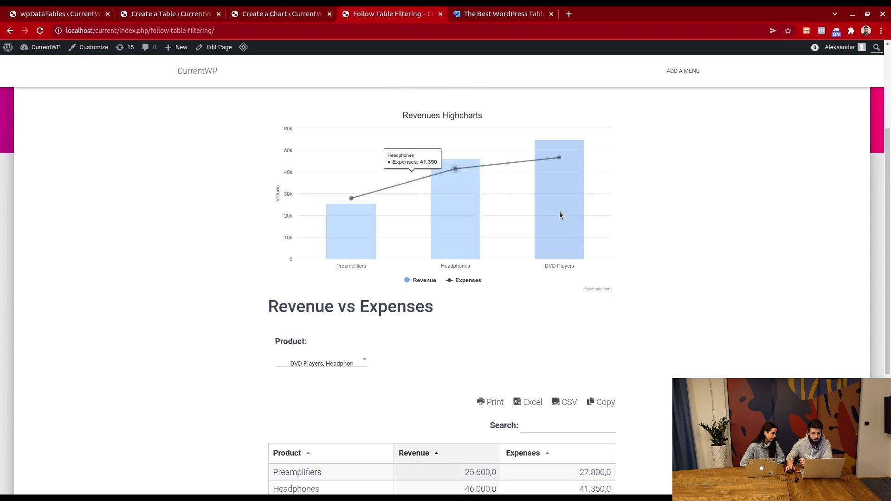
mouse_move(546, 212)
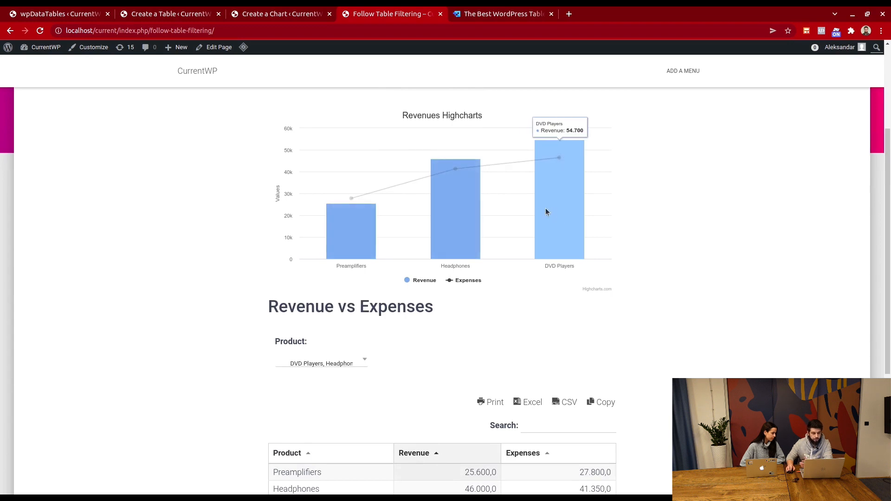
mouse_move(455, 169)
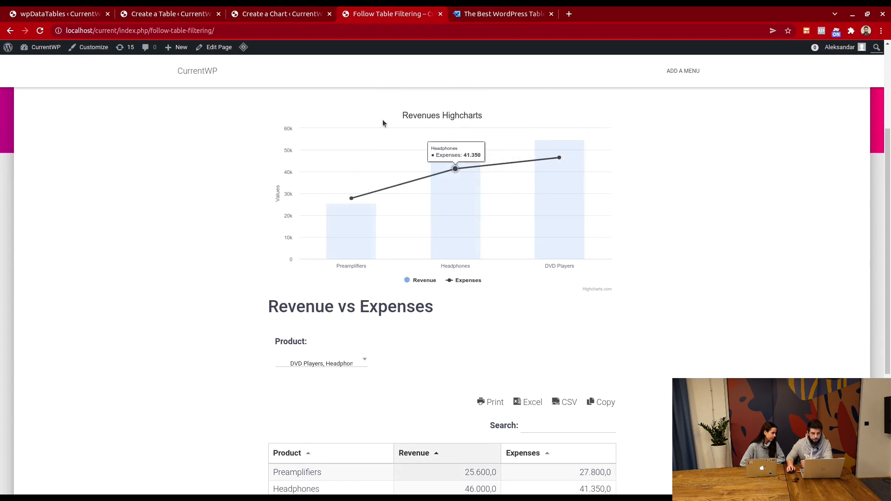
scroll("down", 3)
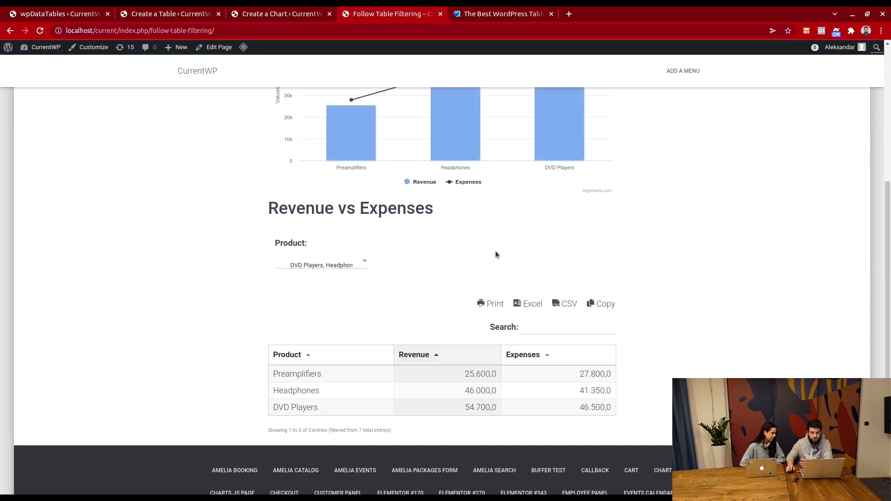
scroll("down", 3)
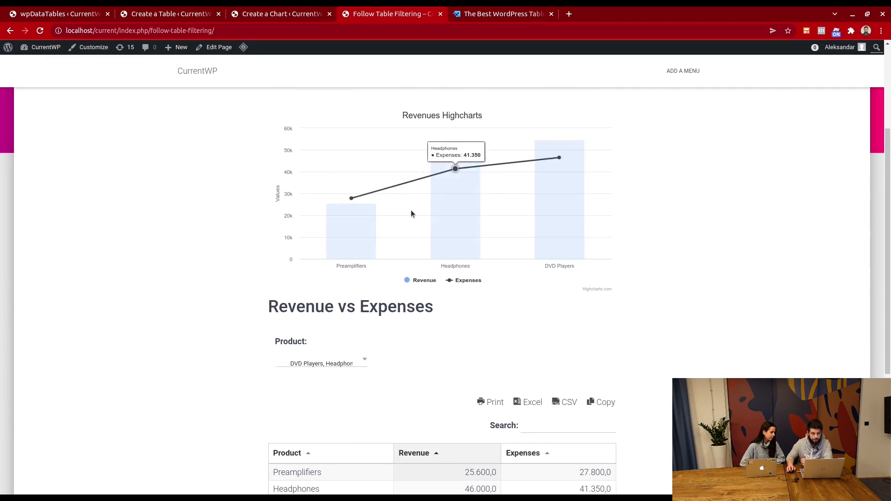
mouse_move(393, 329)
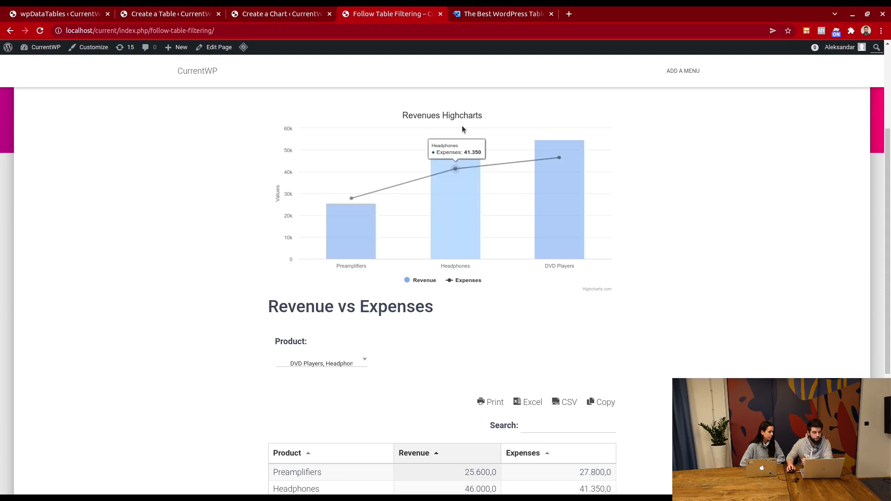
mouse_move(501, 18)
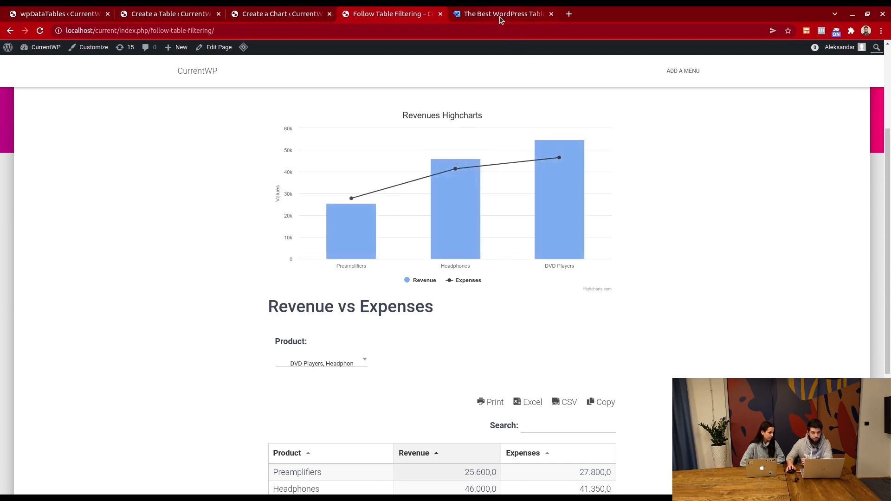
- Go to wpdatatables.com and open its Addons page
left_click(502, 14)
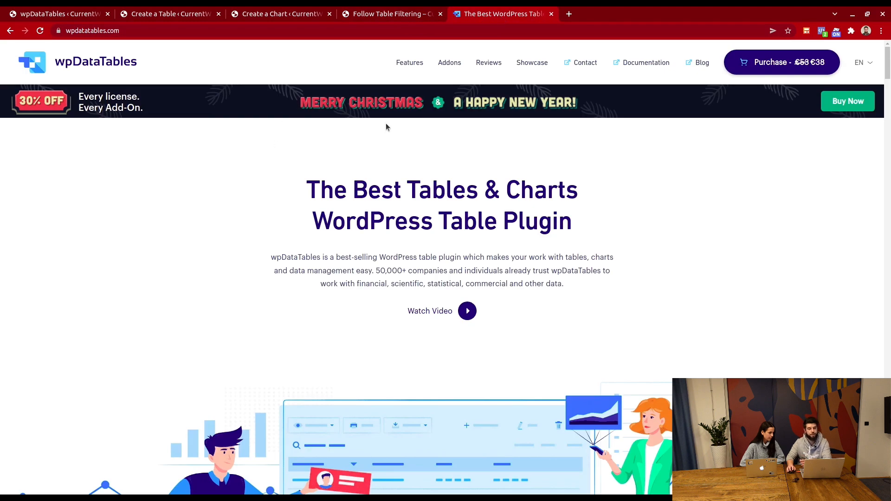
mouse_move(148, 98)
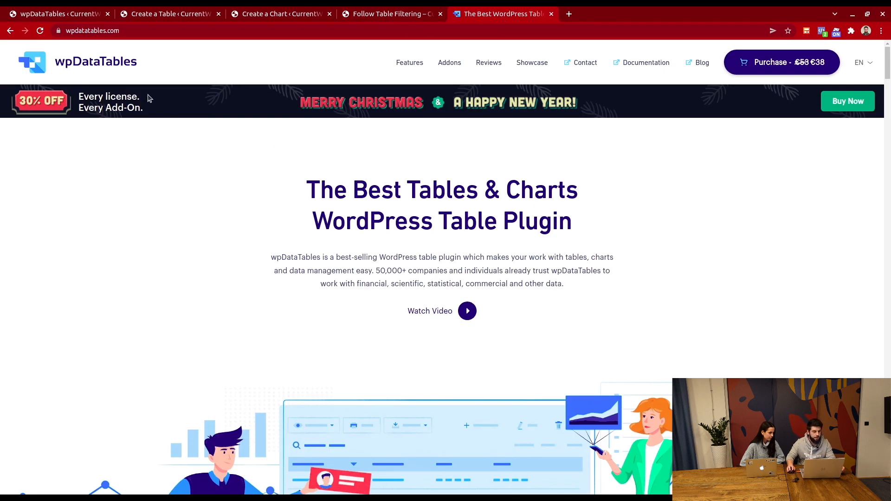
mouse_move(227, 128)
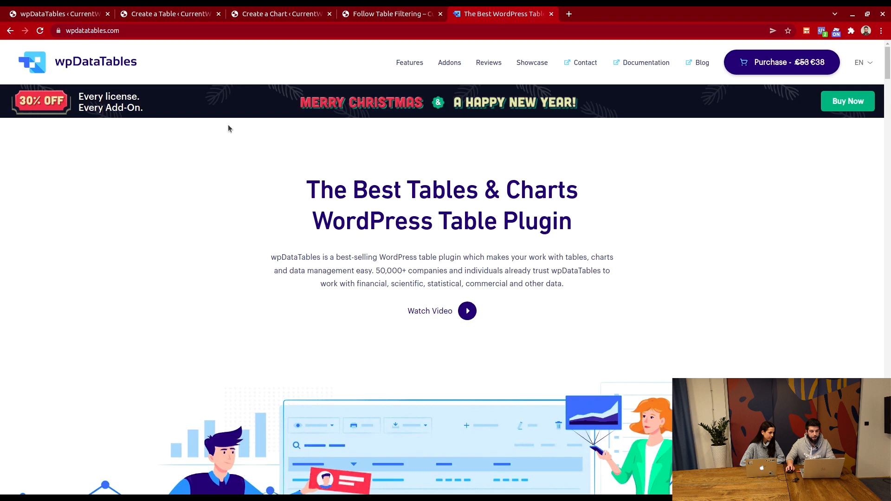
mouse_move(483, 208)
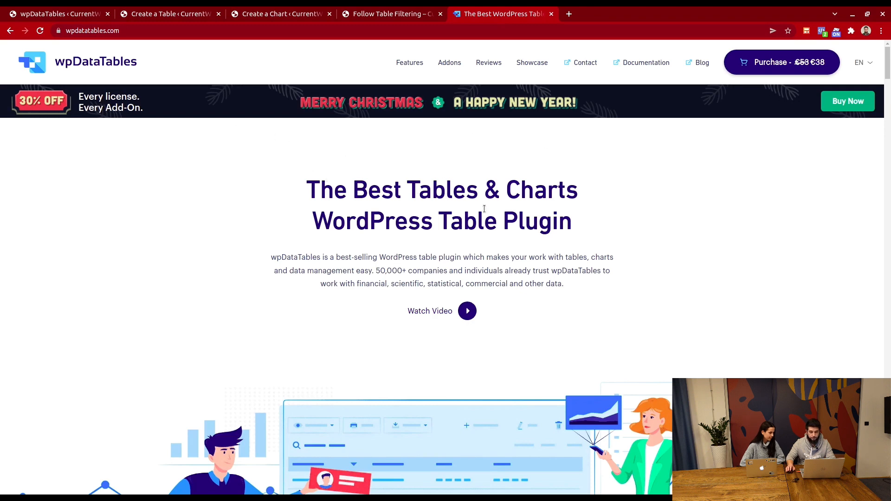
mouse_move(599, 68)
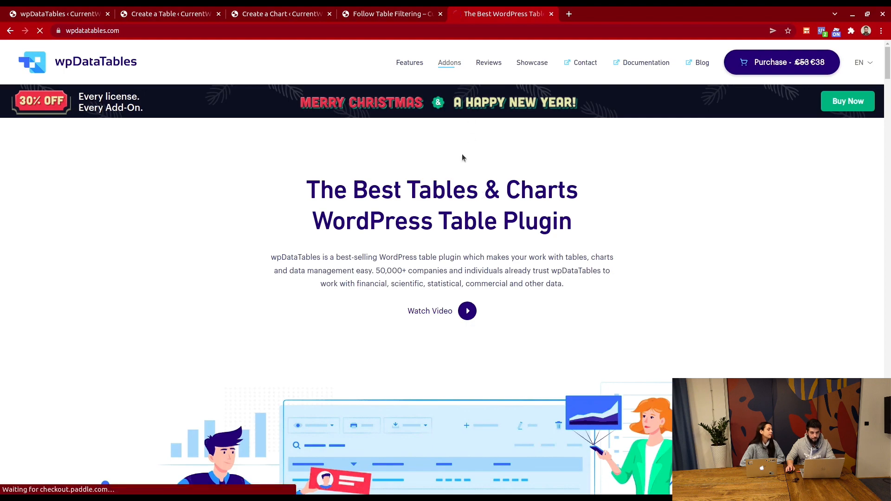
left_click(449, 63)
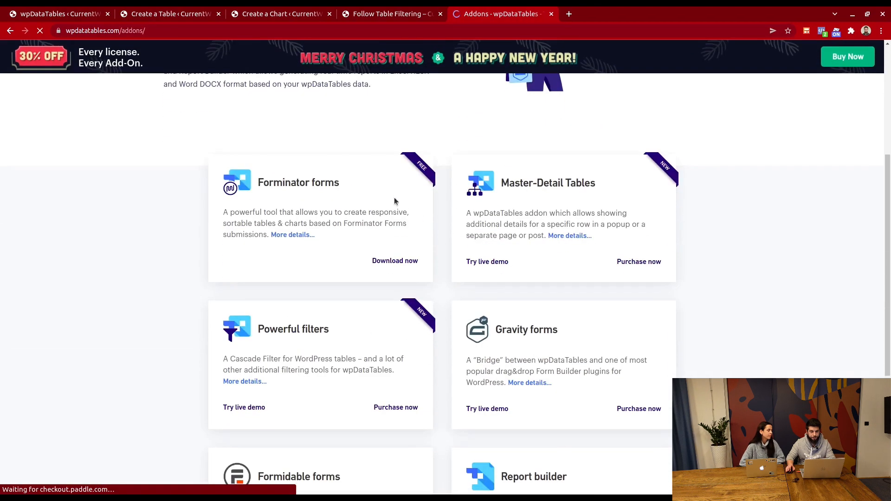